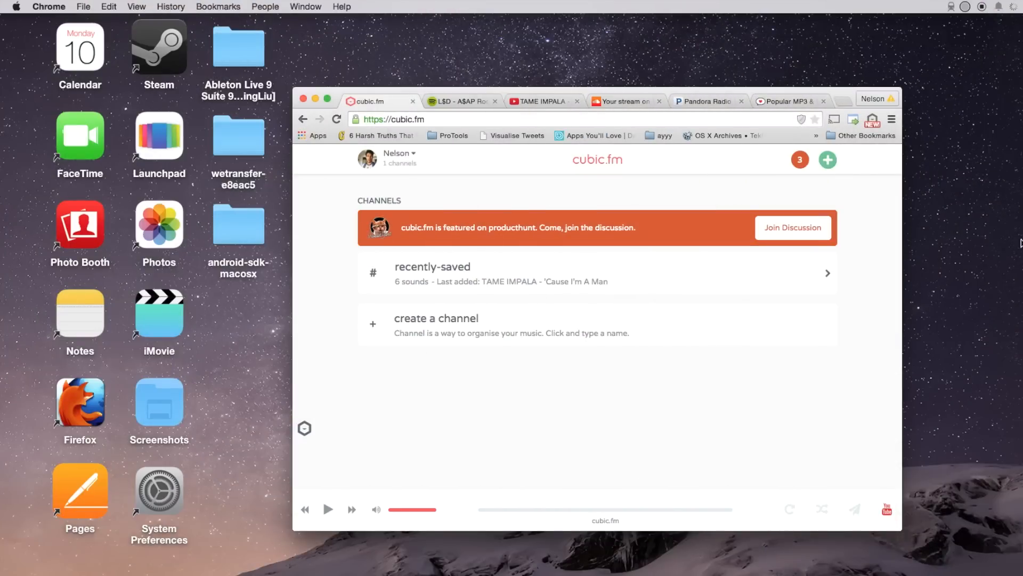
mouse_move(735, 405)
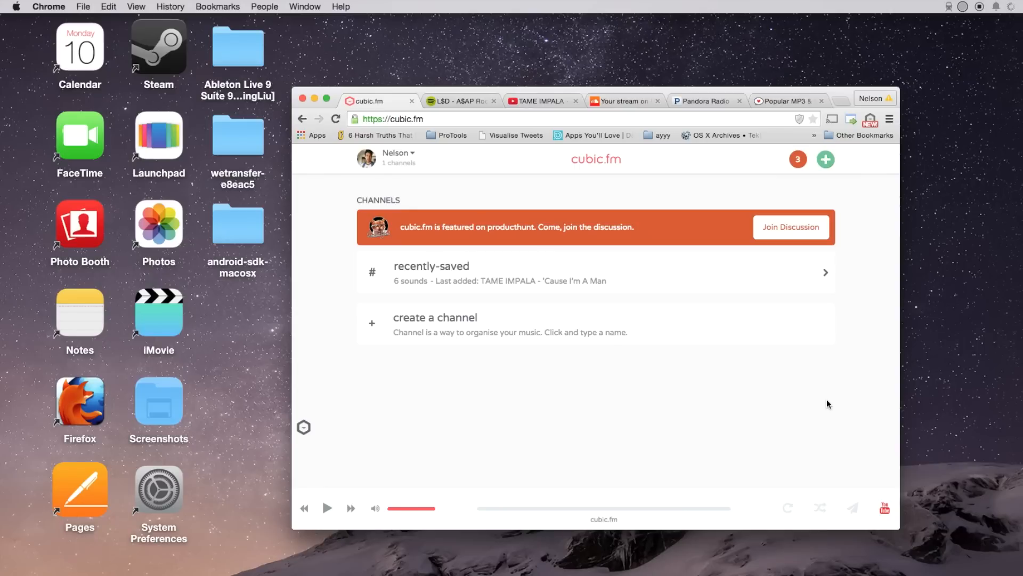
mouse_move(714, 222)
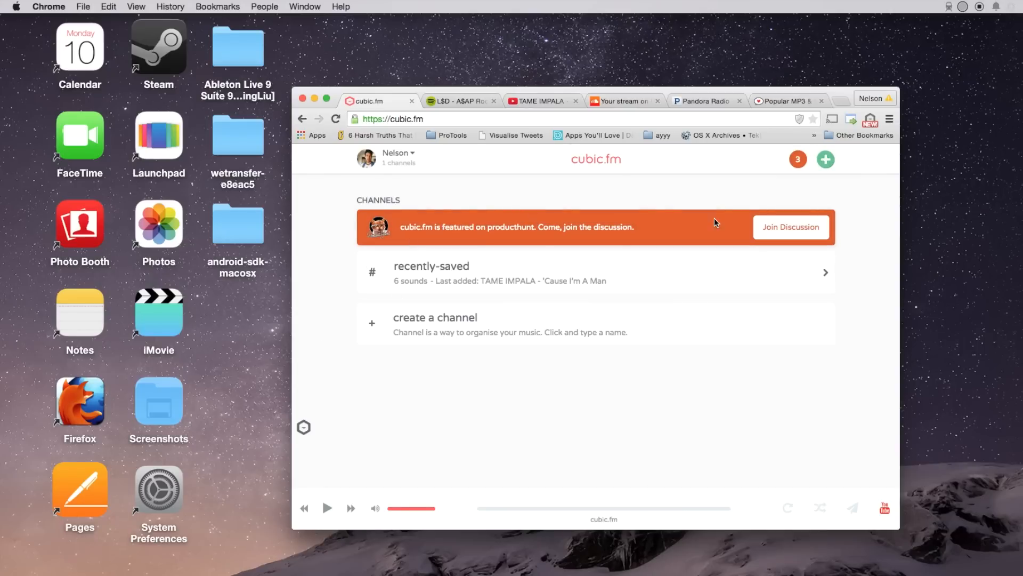
mouse_move(454, 401)
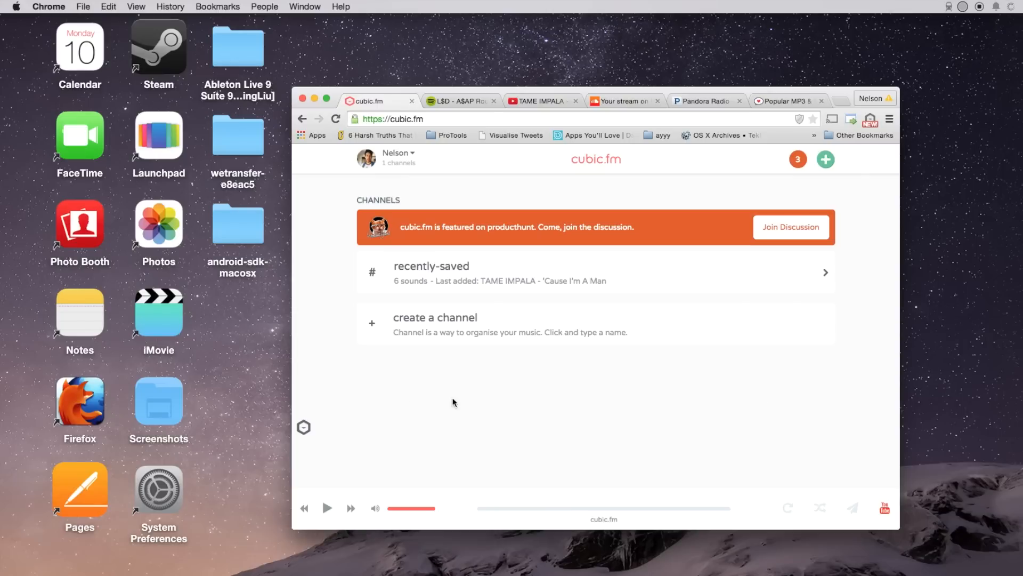
mouse_move(379, 273)
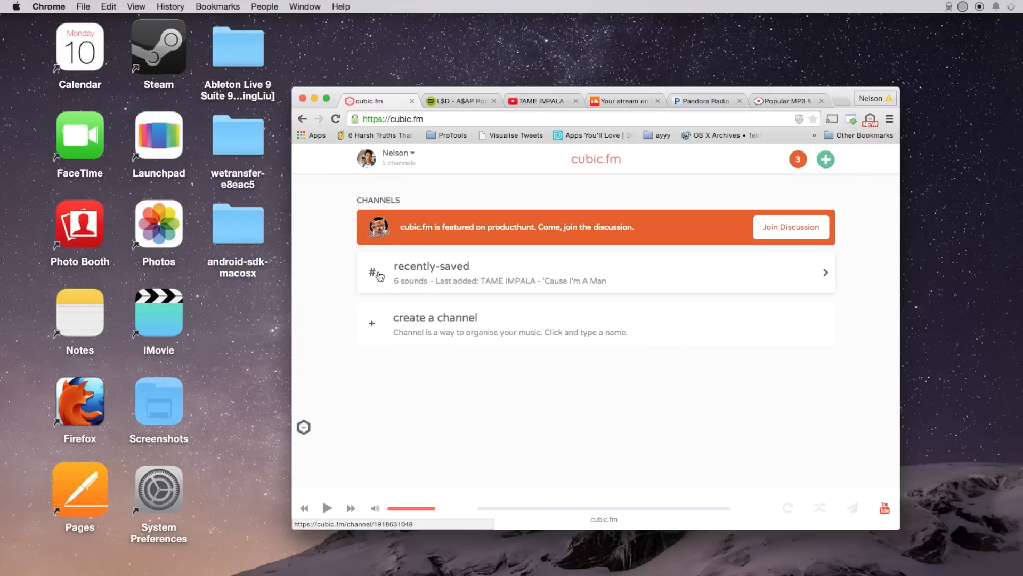
mouse_move(563, 412)
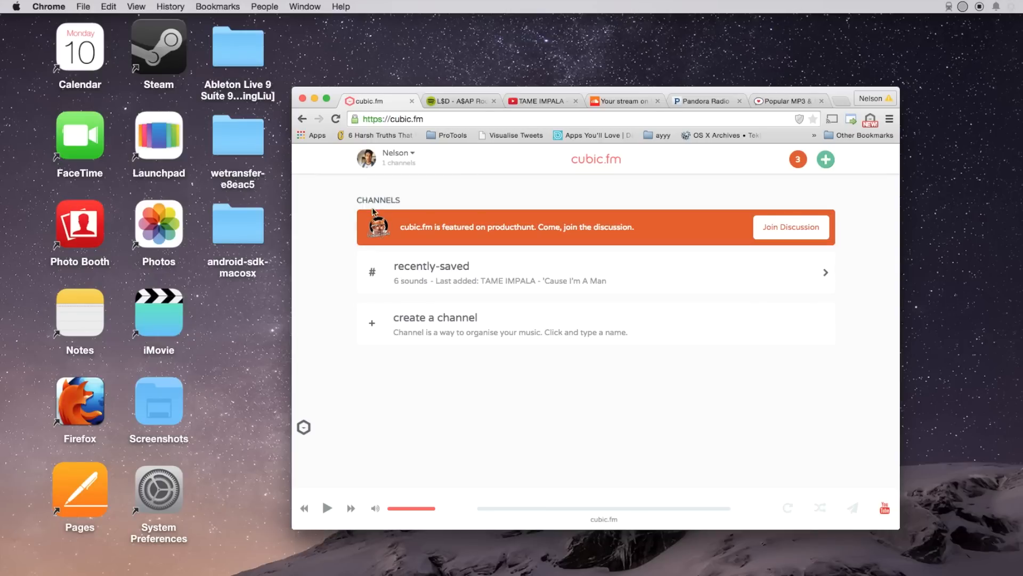
mouse_move(445, 108)
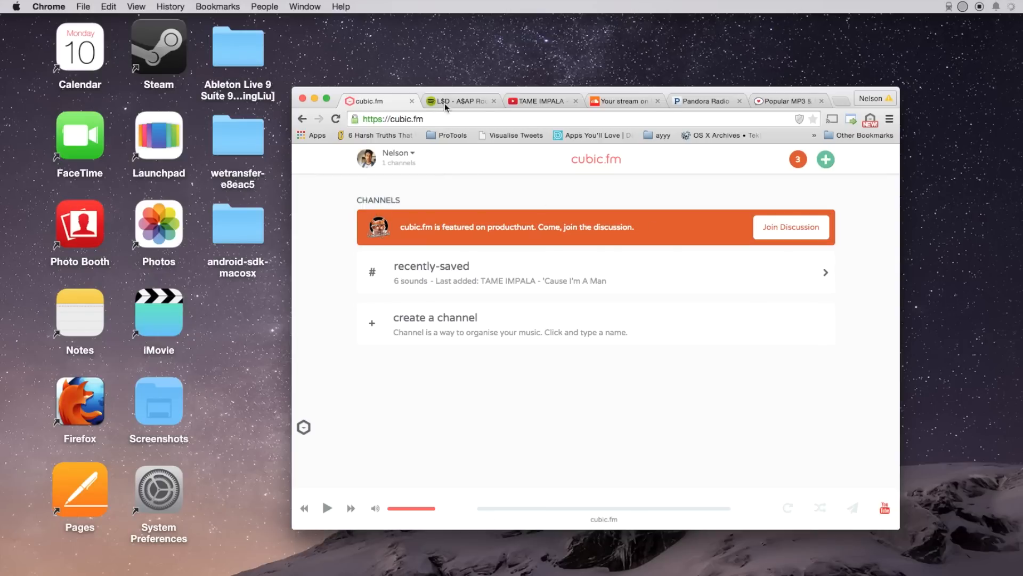
Switch to the Spotify tab with the A$AP Rocky search results and L$D playing.
left_click(458, 101)
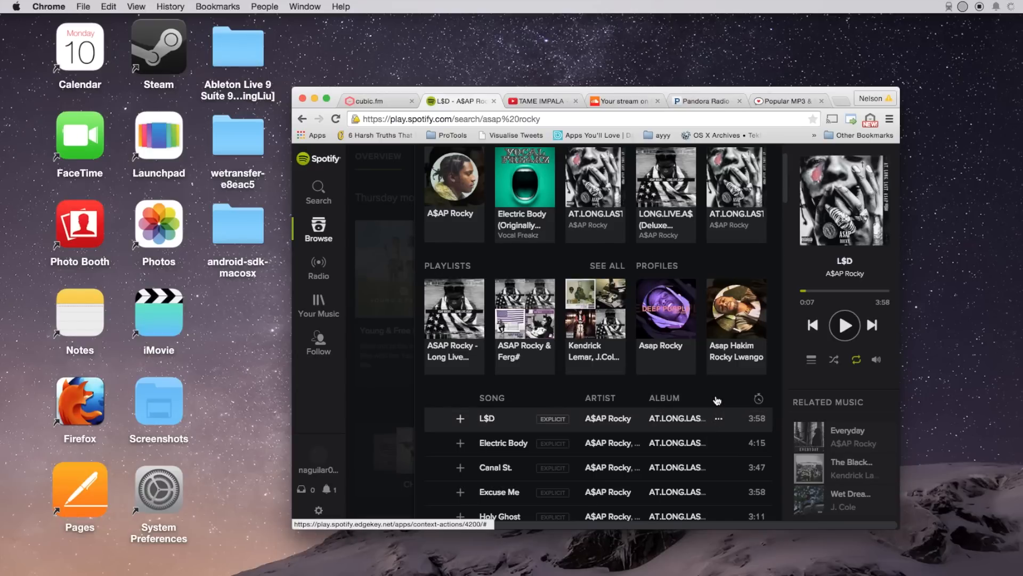
Paste the L$D Spotify track link into Add Music for #recently-saved and add it.
left_click(375, 101)
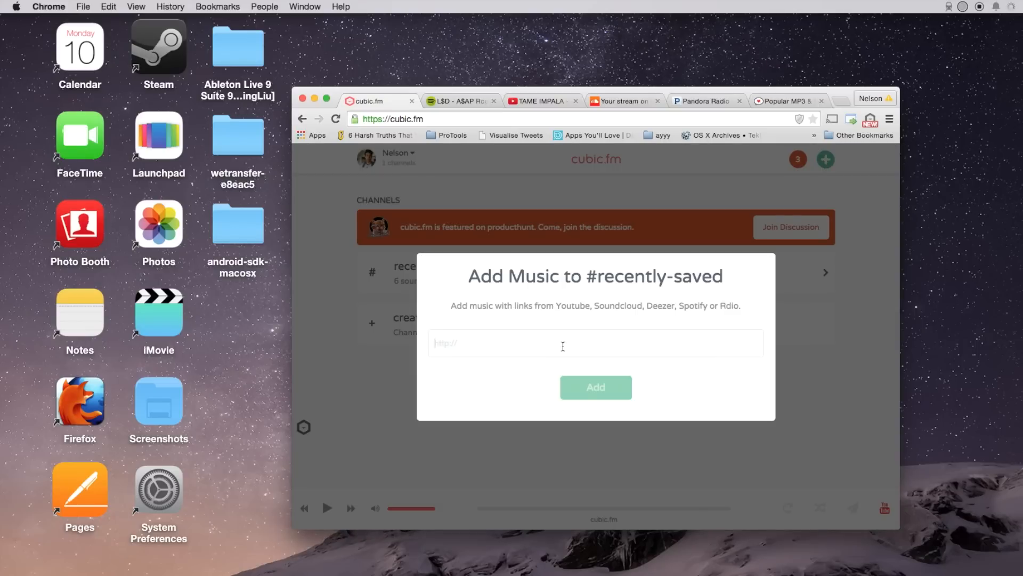
type("https://play.spotify.com/track/4S7YHmlWwfwArgd8LfSPud")
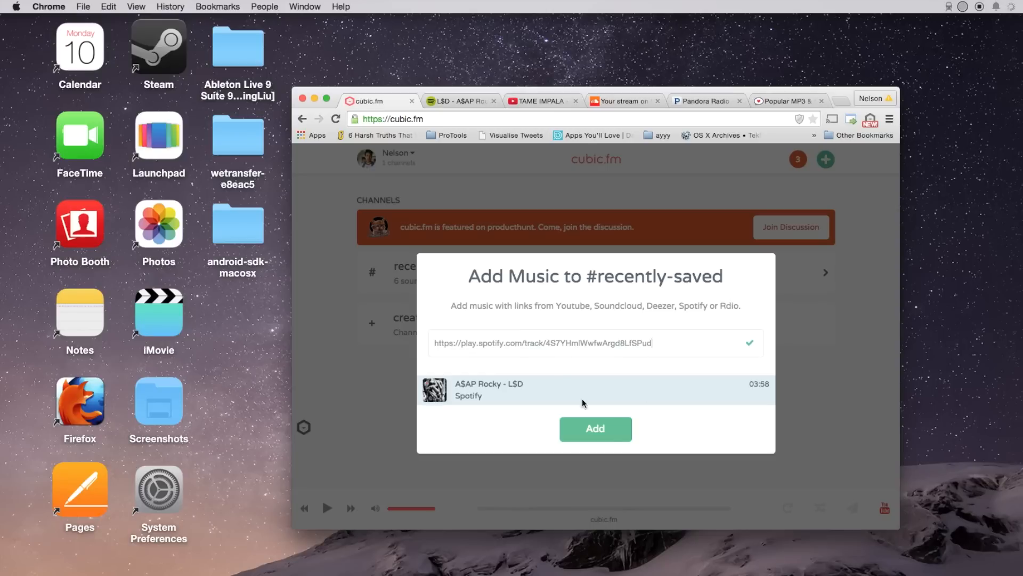
mouse_move(645, 383)
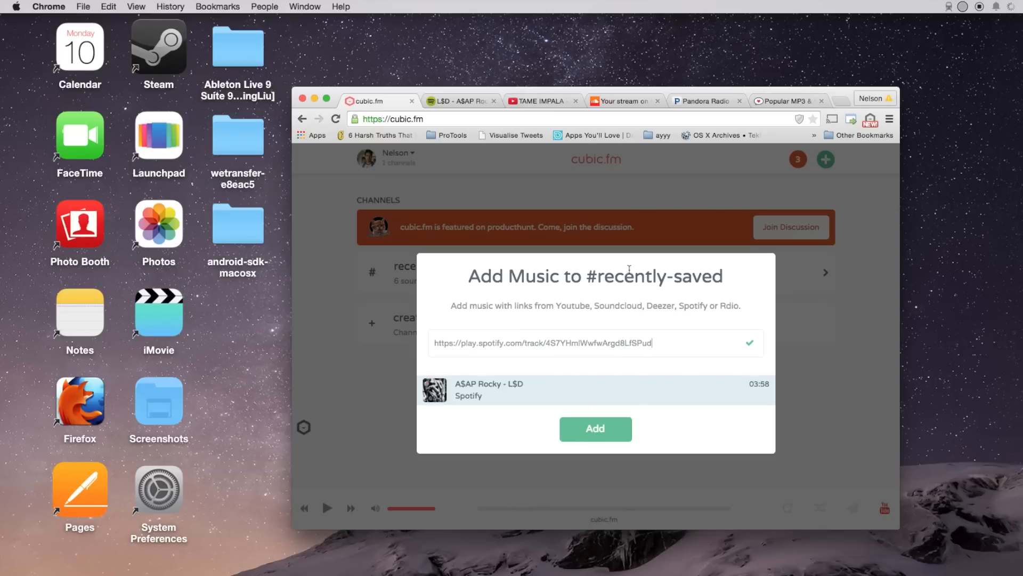
left_click(594, 428)
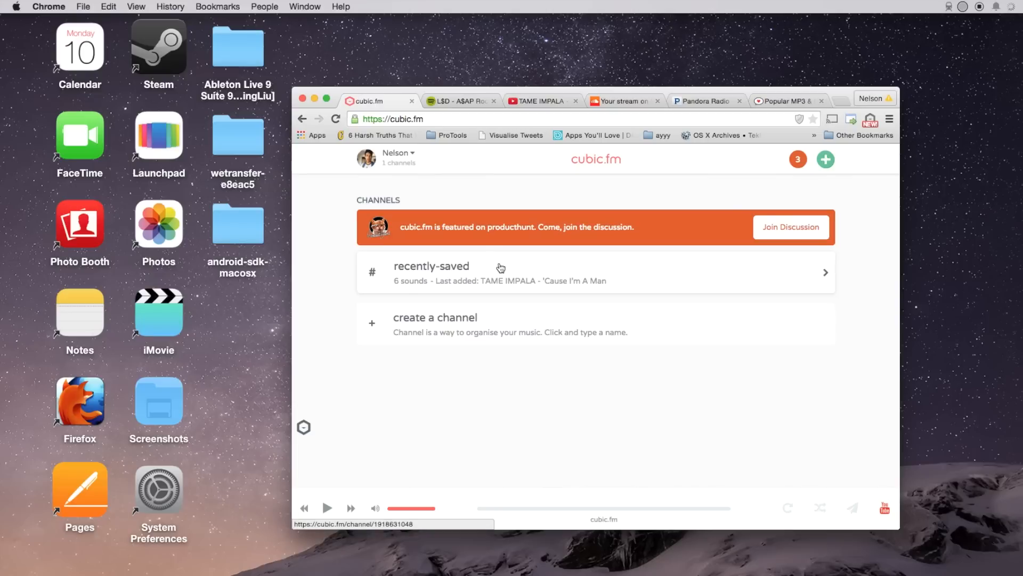
Open the #recently-saved channel, now listing A$AP Rocky - L$D first.
left_click(431, 271)
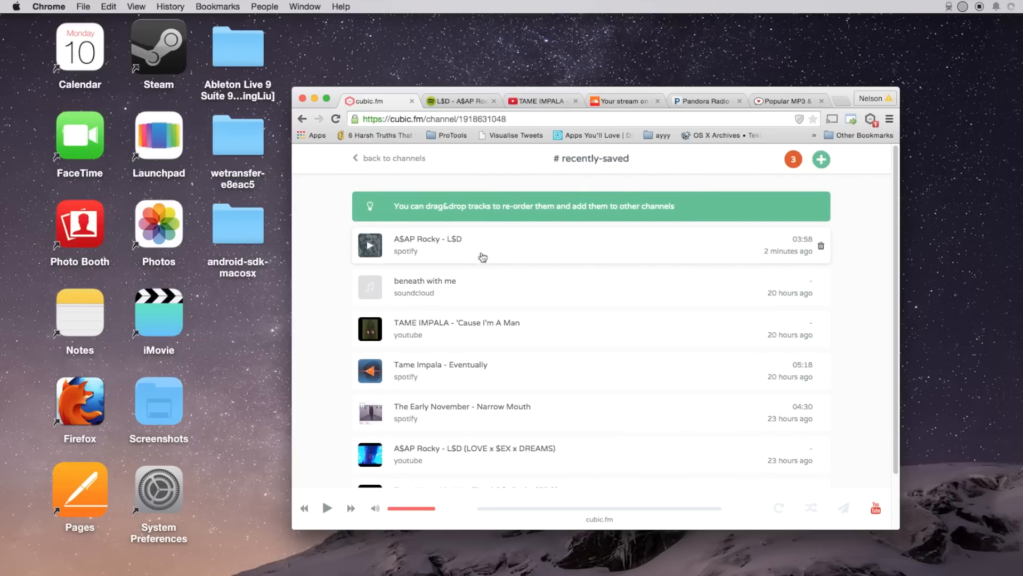
mouse_move(339, 281)
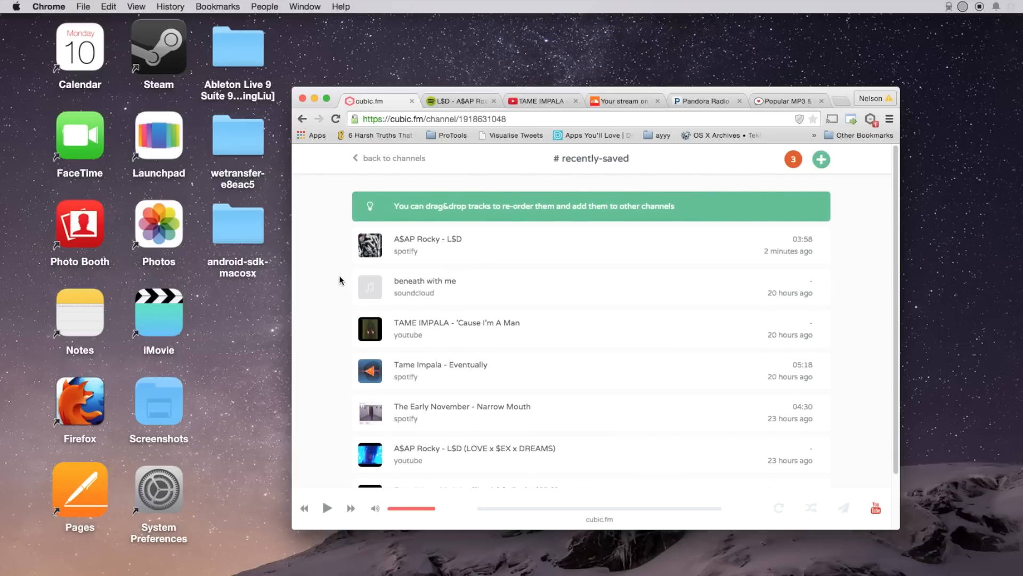
mouse_move(324, 266)
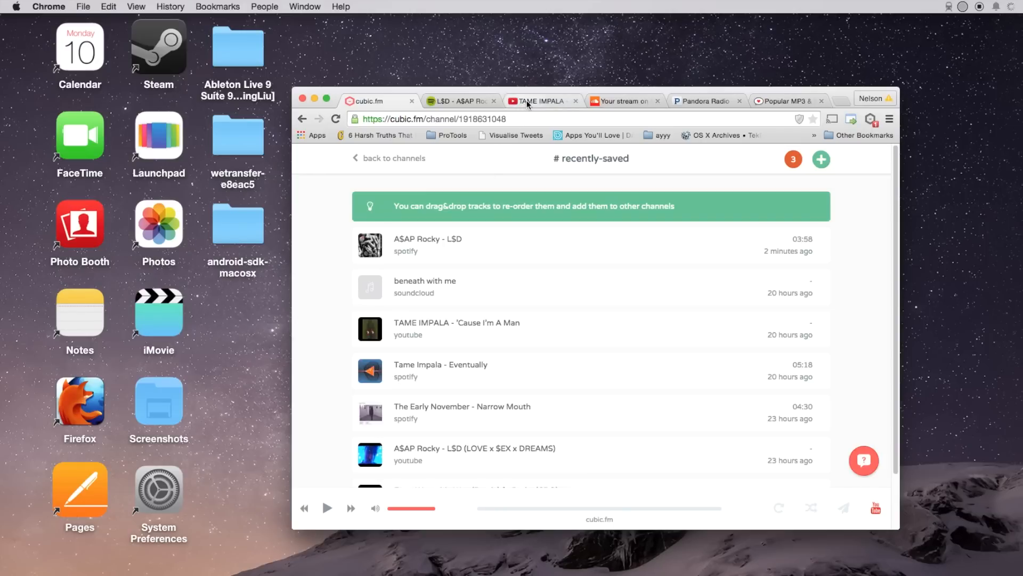
Save the YouTube video TAME IMPALA - Eventually to cubic.fm, then show the SoundCloud stream.
left_click(538, 101)
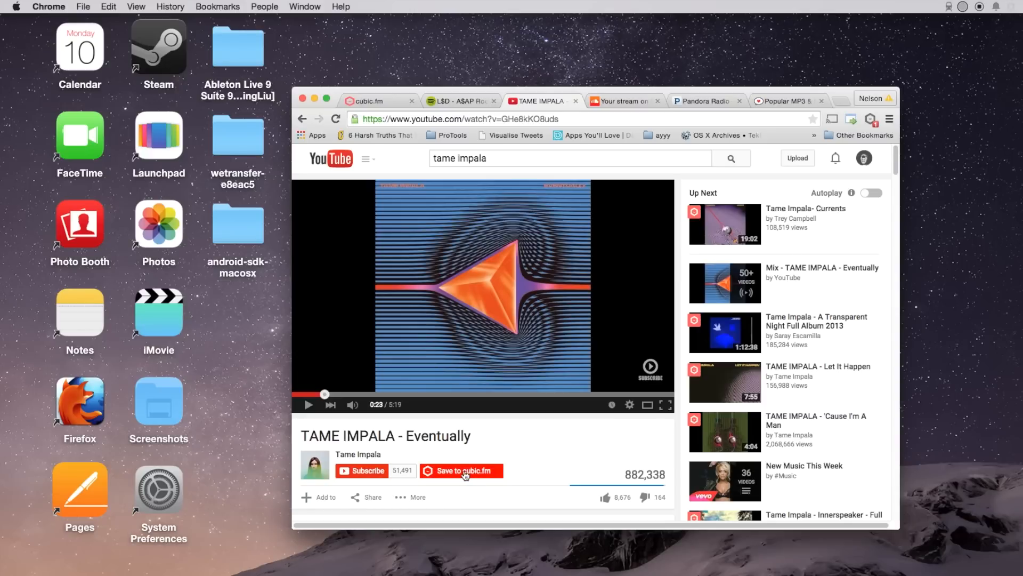
left_click(461, 470)
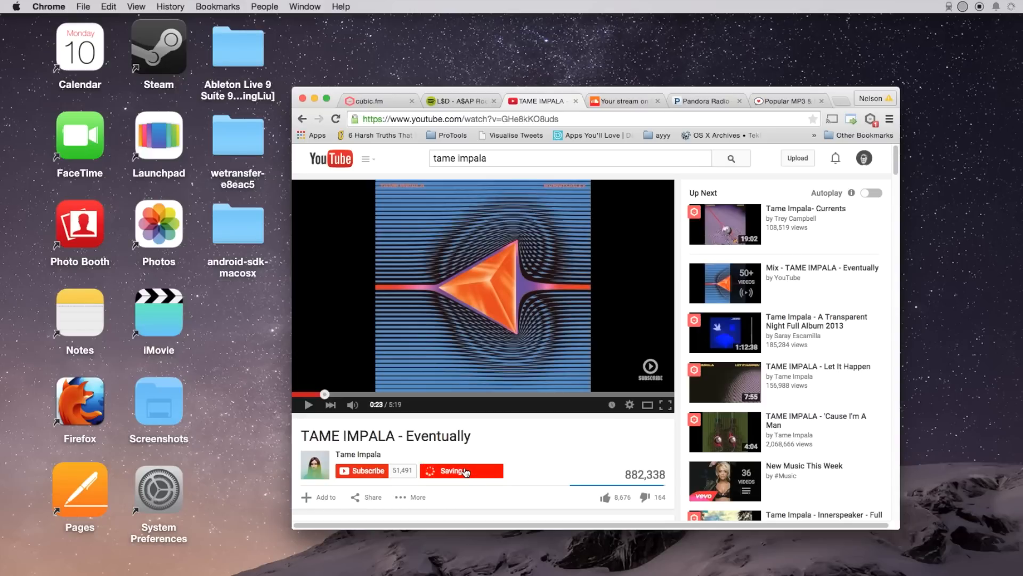
left_click(621, 101)
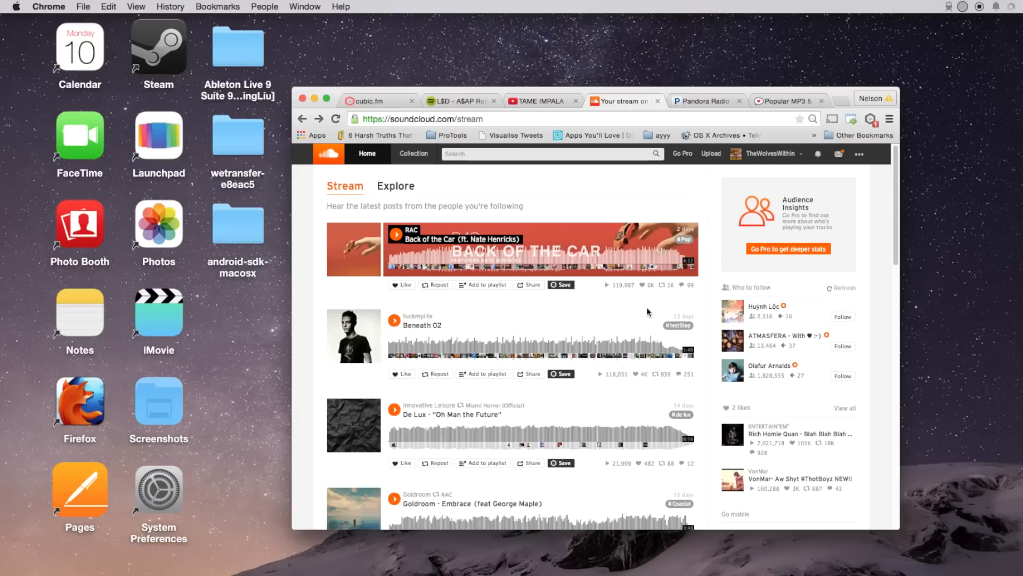
mouse_move(594, 367)
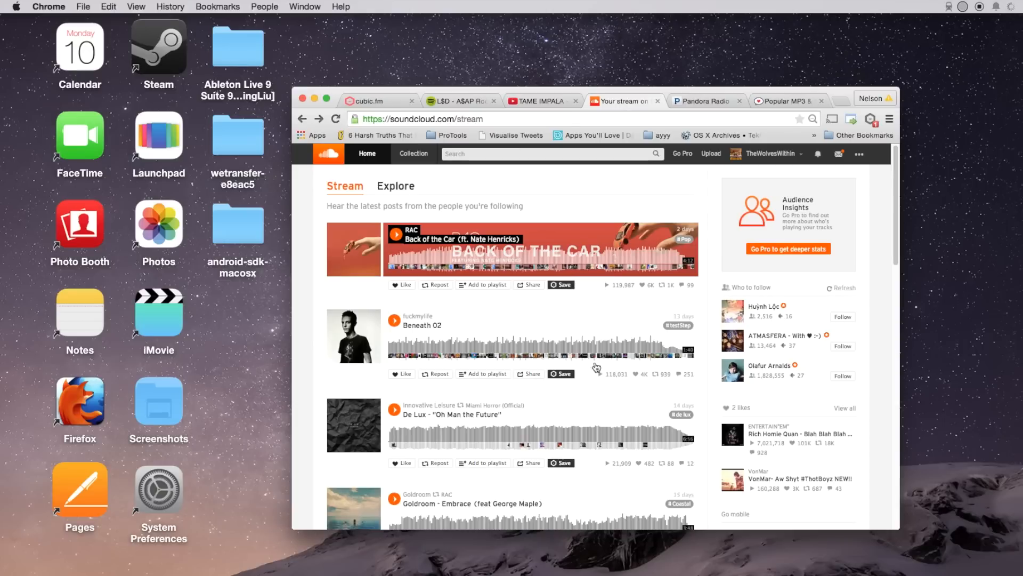
Save the SoundCloud track aassddff to #recently-saved, then show the Pandora Washed Out Radio station.
scroll("down", 3)
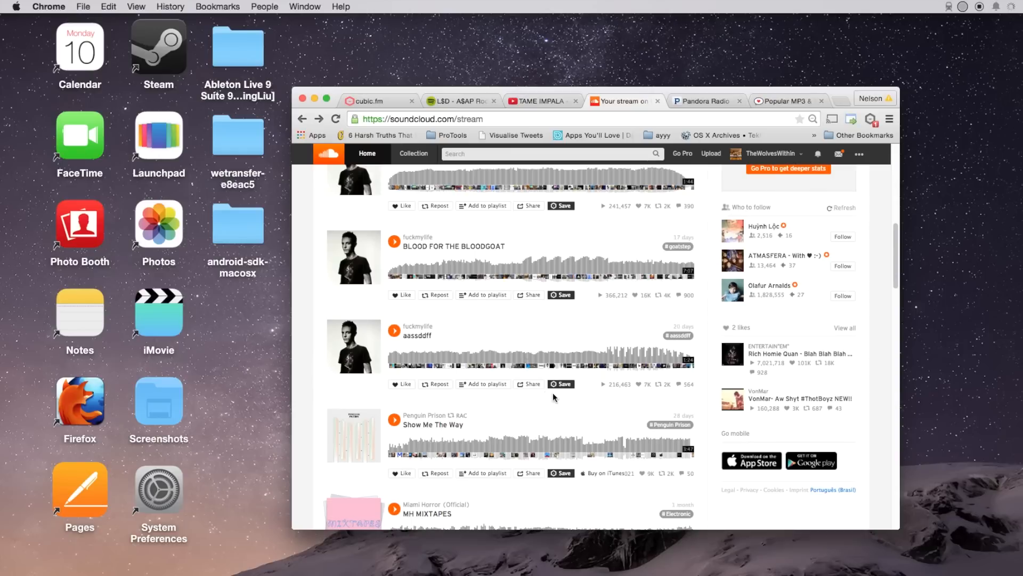
left_click(560, 385)
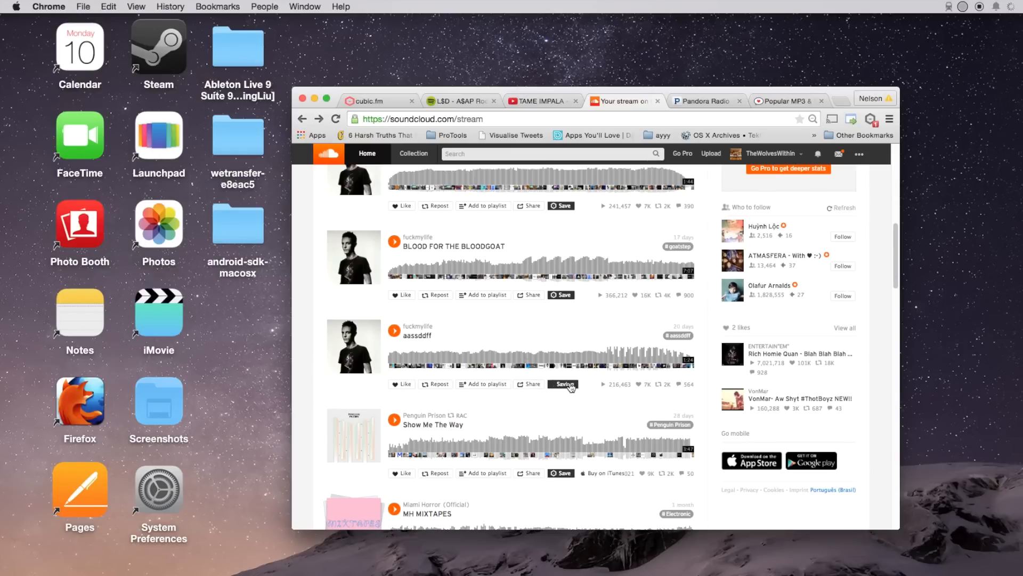
left_click(560, 385)
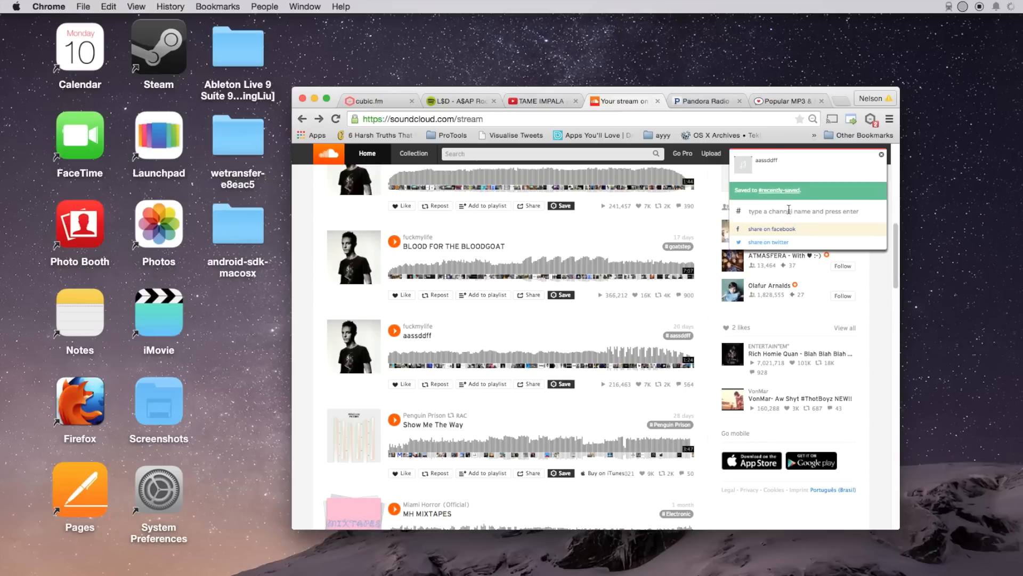
left_click(705, 101)
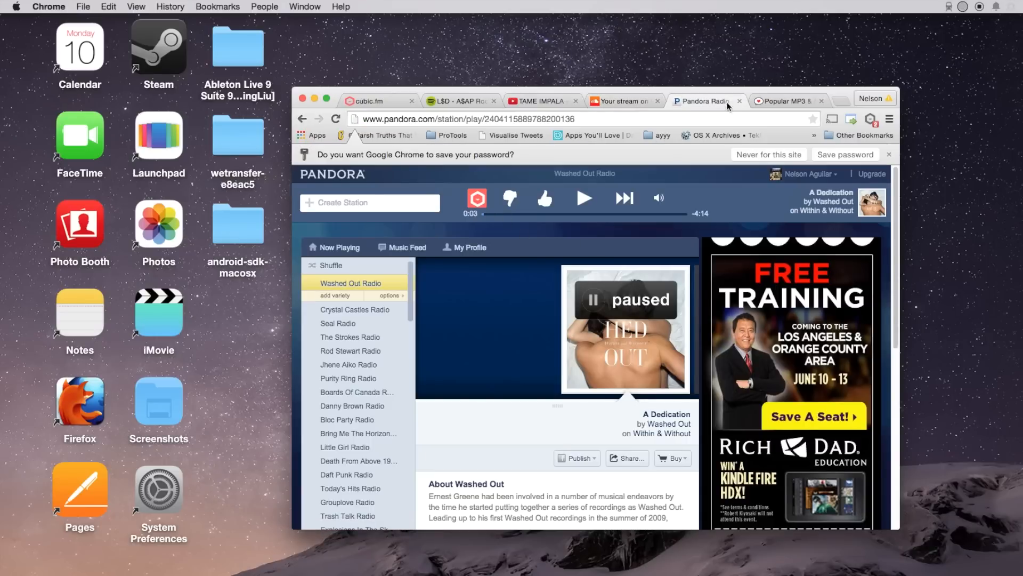
Scroll through Hype Machine's popular tracks list.
left_click(786, 101)
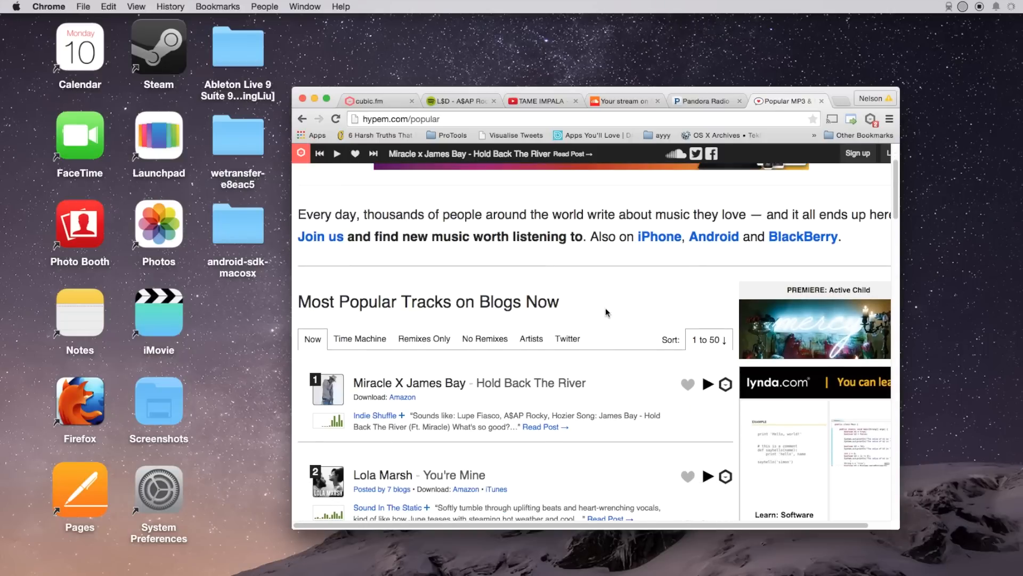
scroll("down", 3)
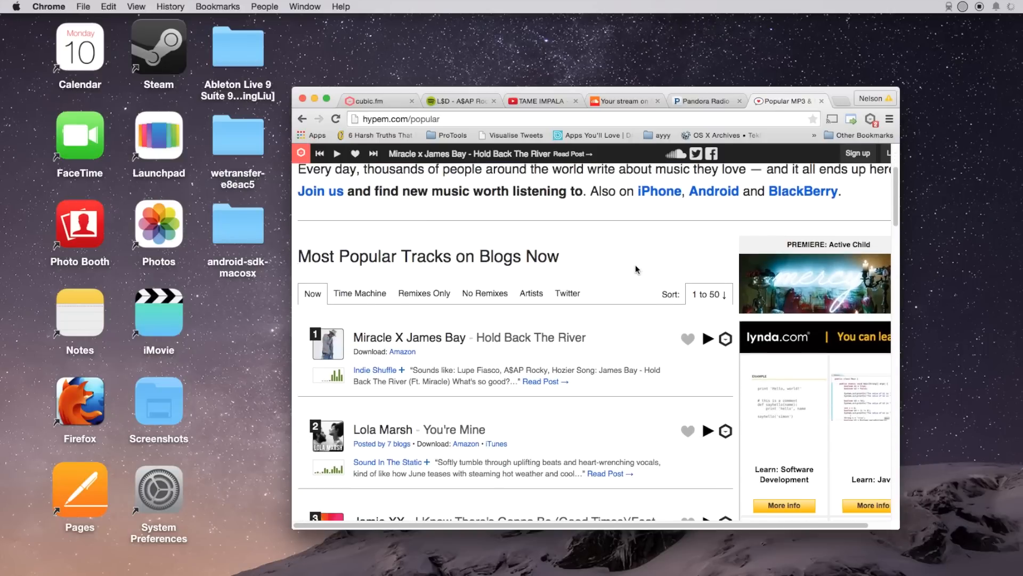
scroll("down", 3)
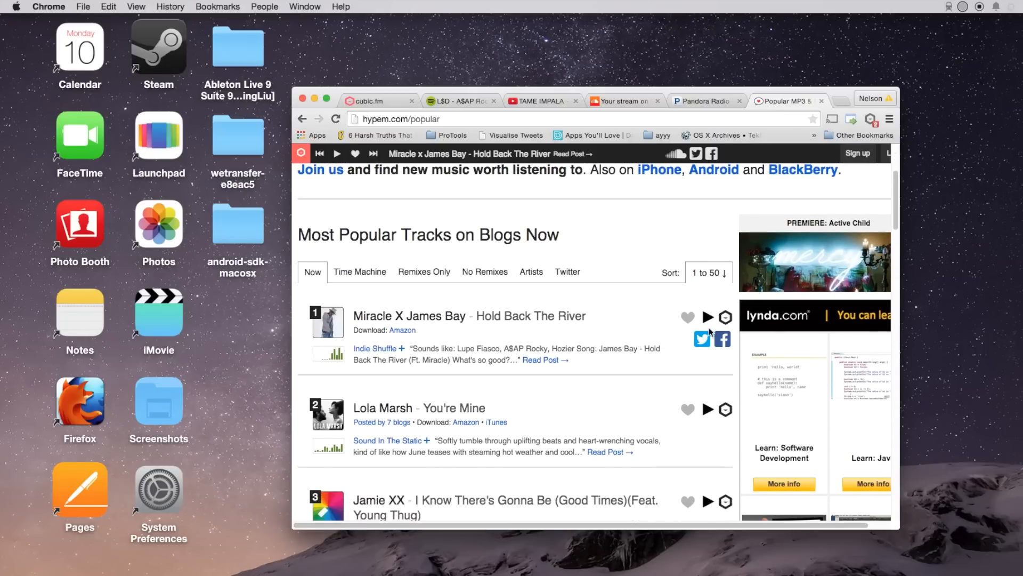
scroll("down", 3)
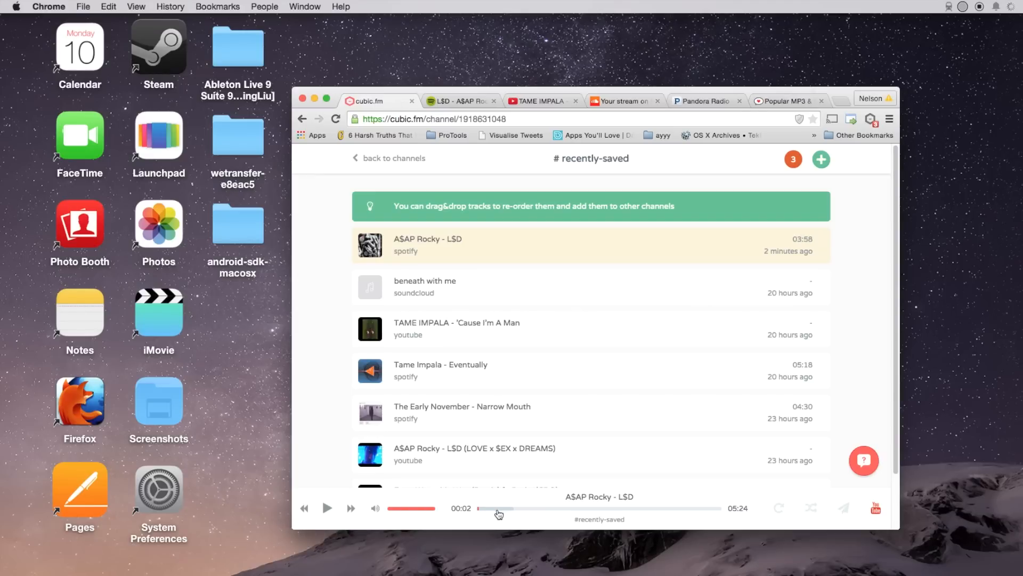
scroll("down", 3)
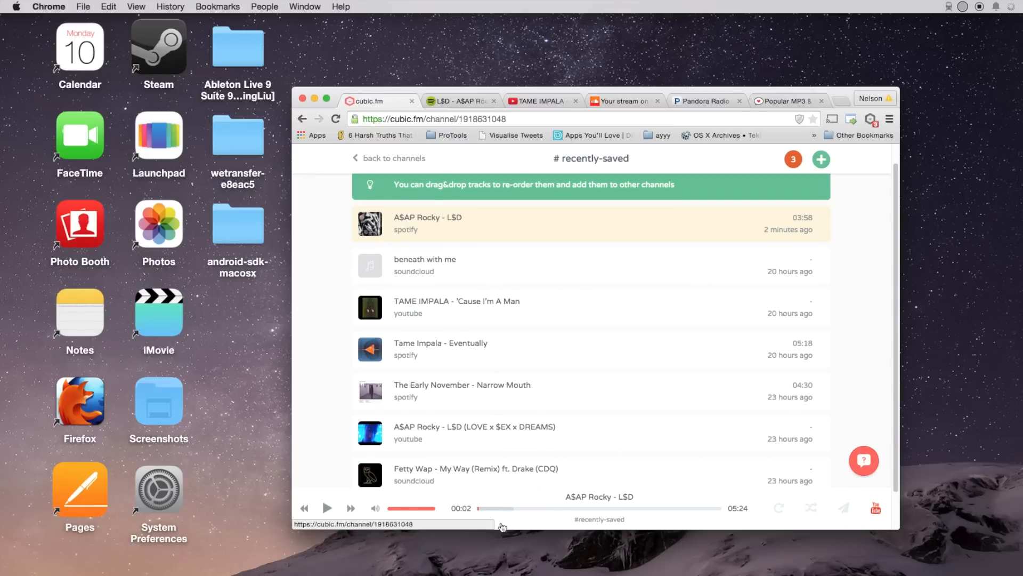
mouse_move(533, 457)
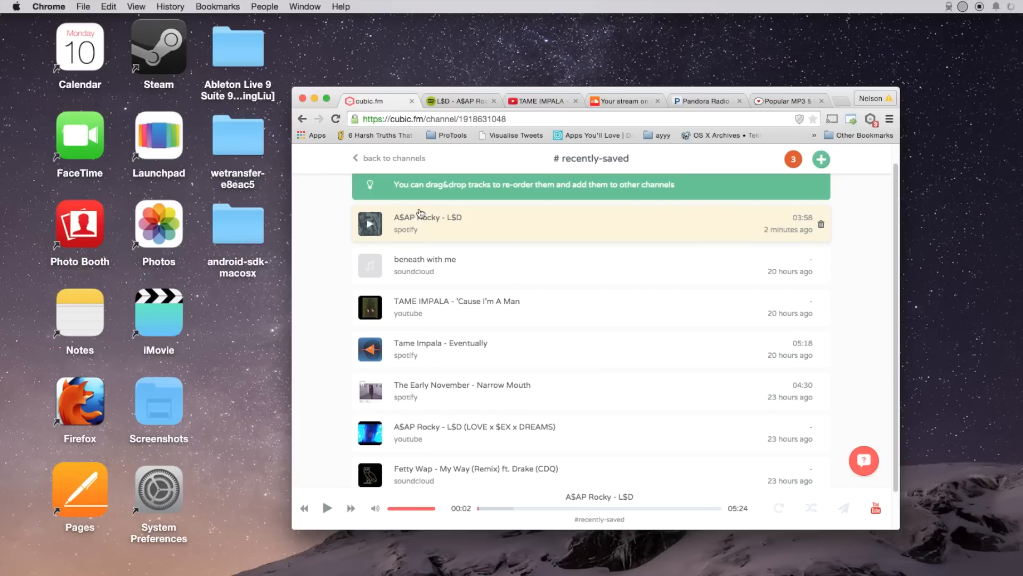
scroll("down", 3)
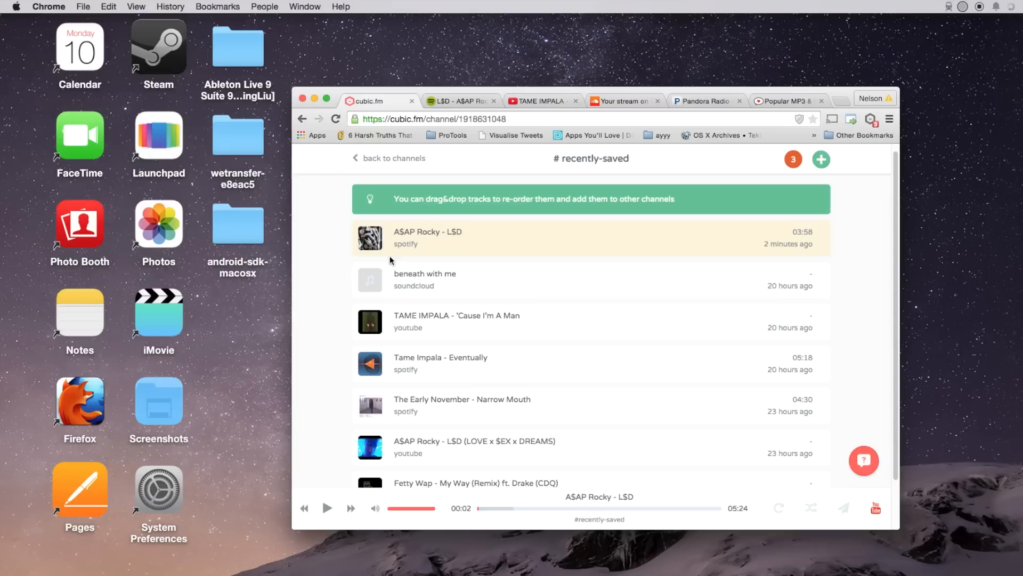
mouse_move(276, 193)
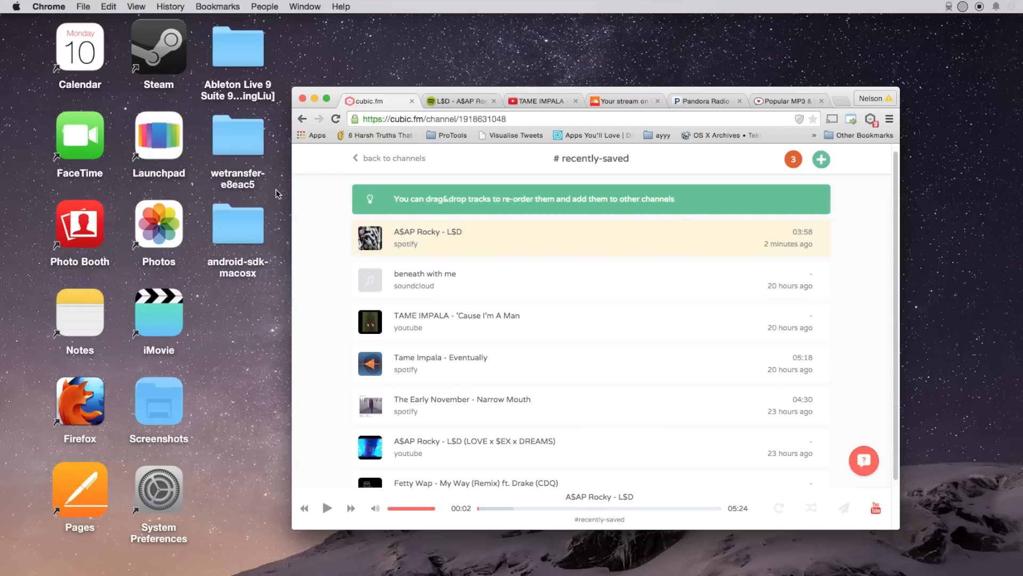